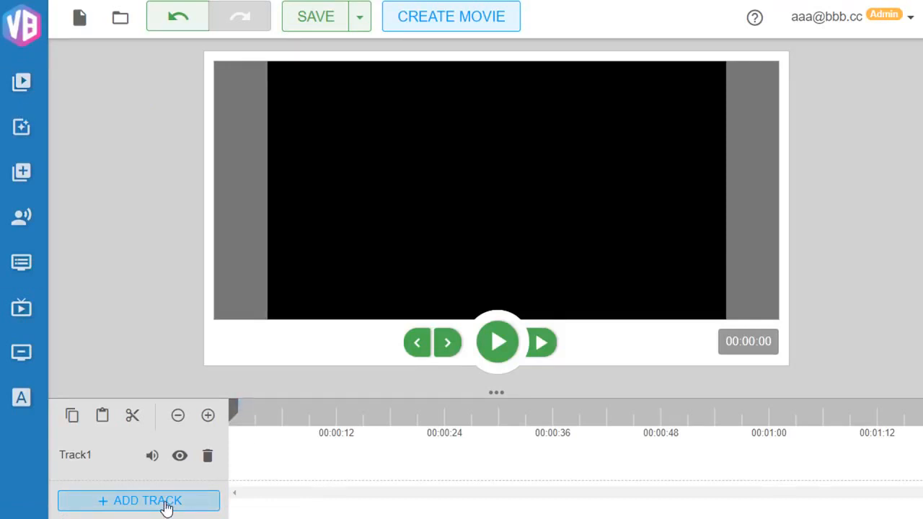
Step: Add tracks until the timeline has four tracks
click(138, 500)
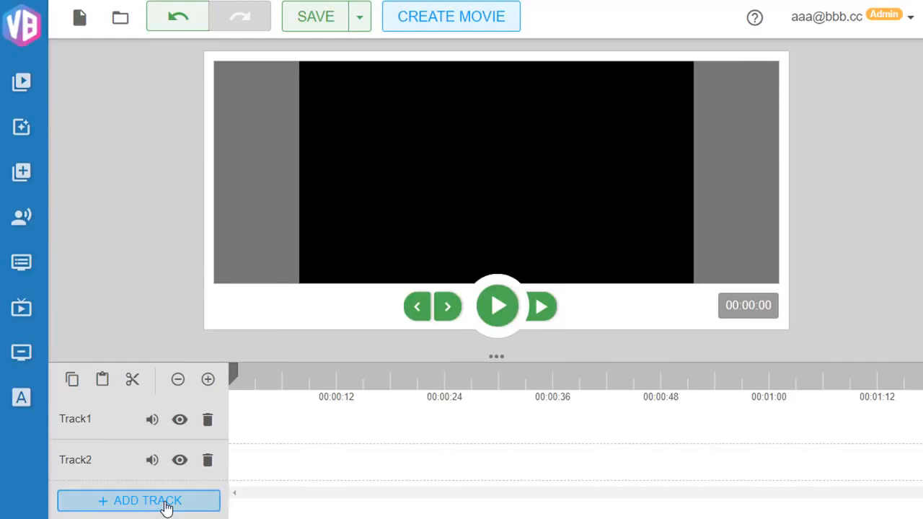
click(138, 501)
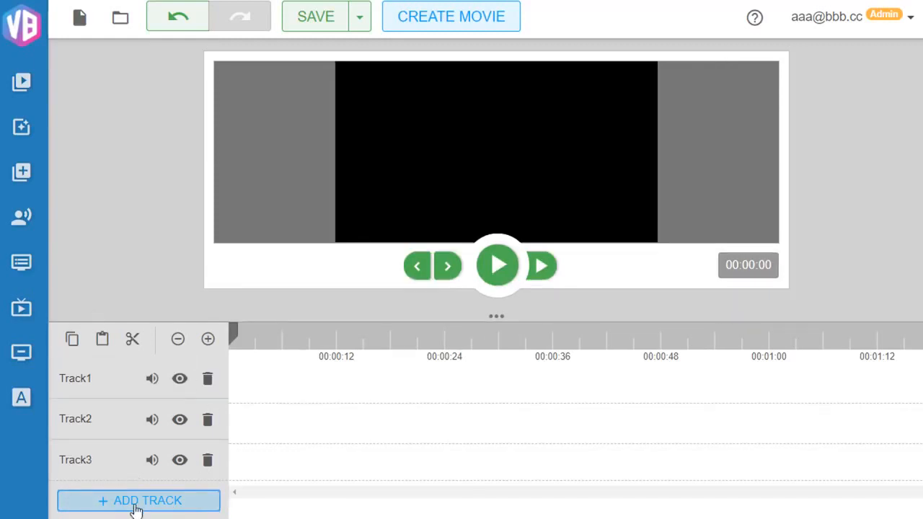
click(138, 501)
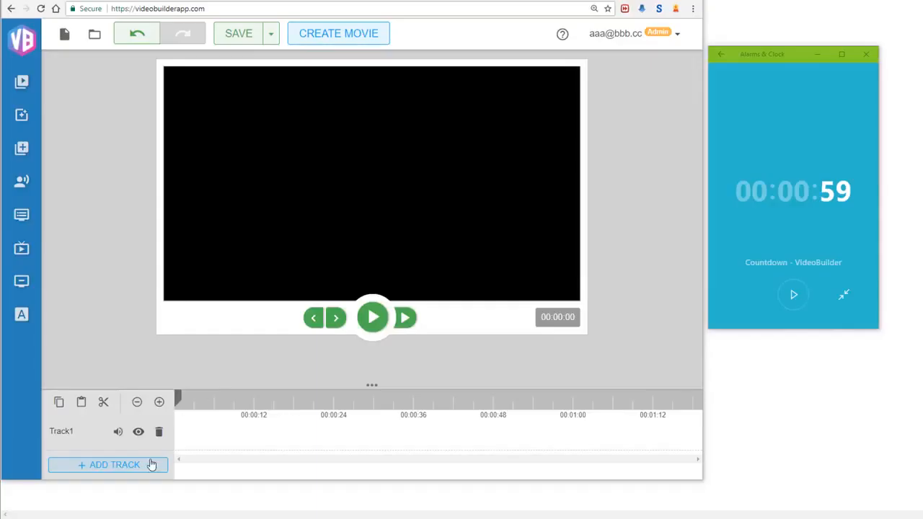
click(108, 464)
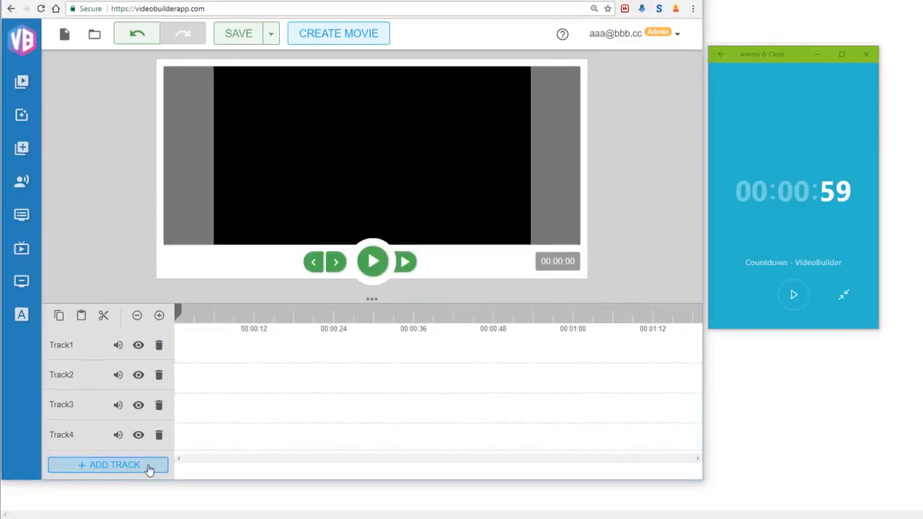
mouse_move(142, 170)
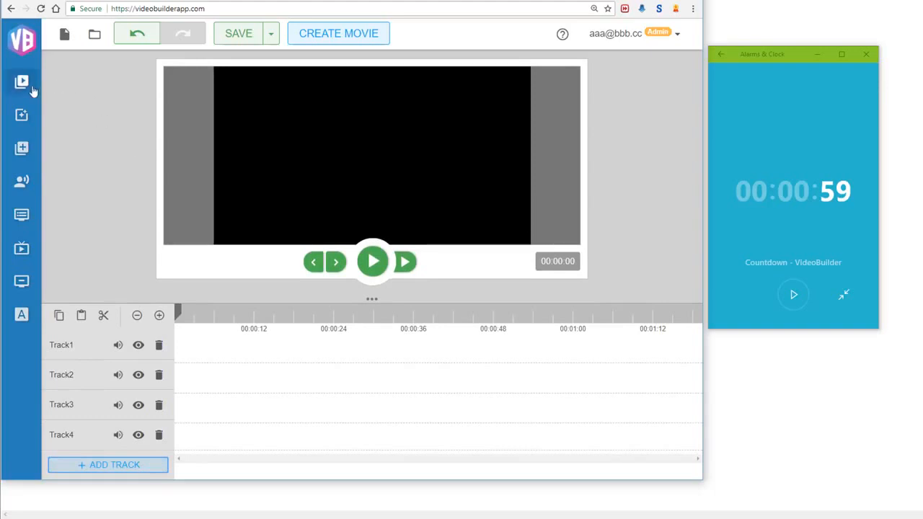
Step: Place the hall image from the media library on Track4 and start the countdown timer
click(22, 81)
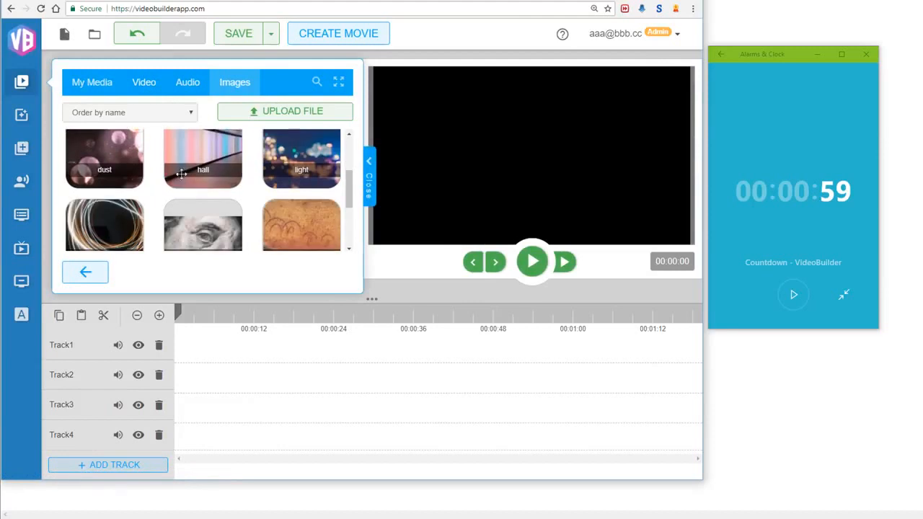
drag(203, 158, 211, 431)
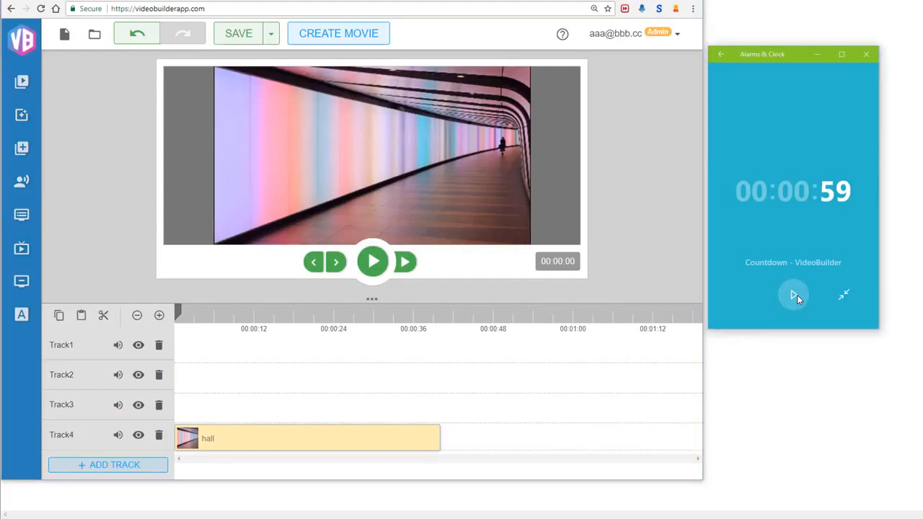
click(793, 294)
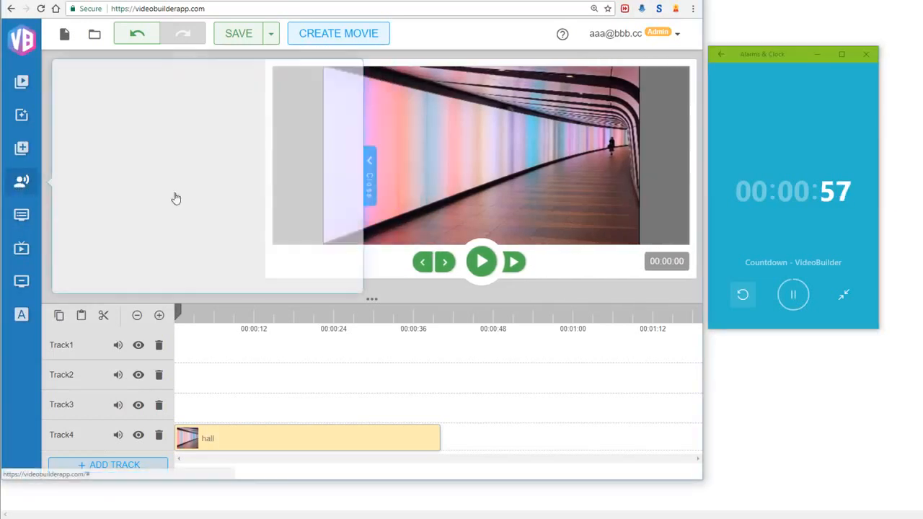
Step: Create a Keisha avatar clip speaking the pasted script in the Salli voice
click(21, 181)
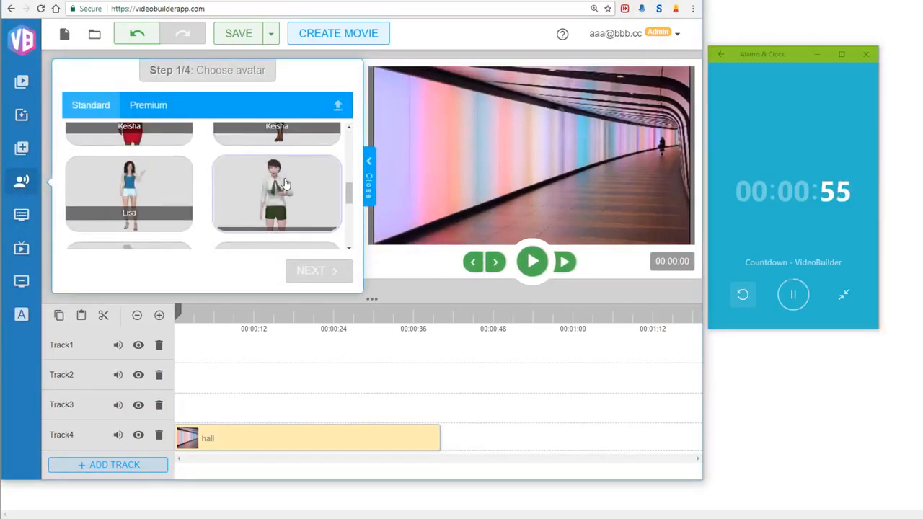
click(318, 269)
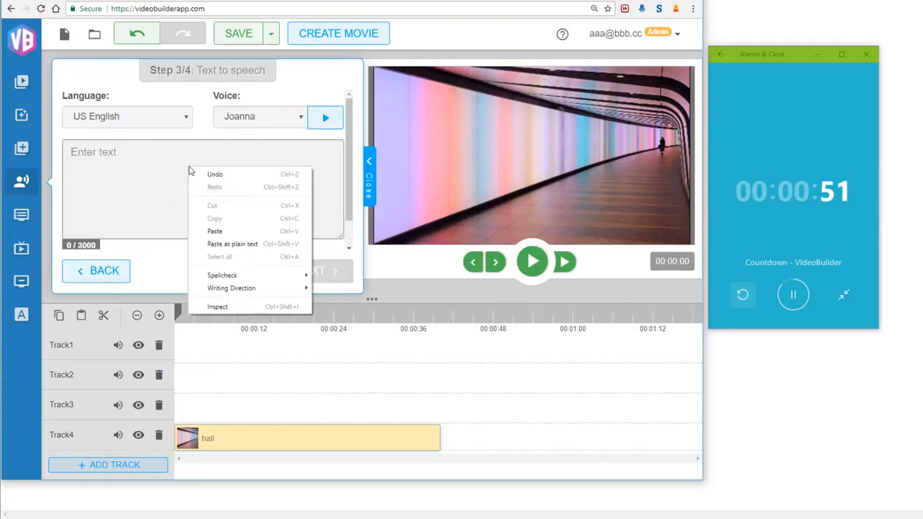
click(214, 231)
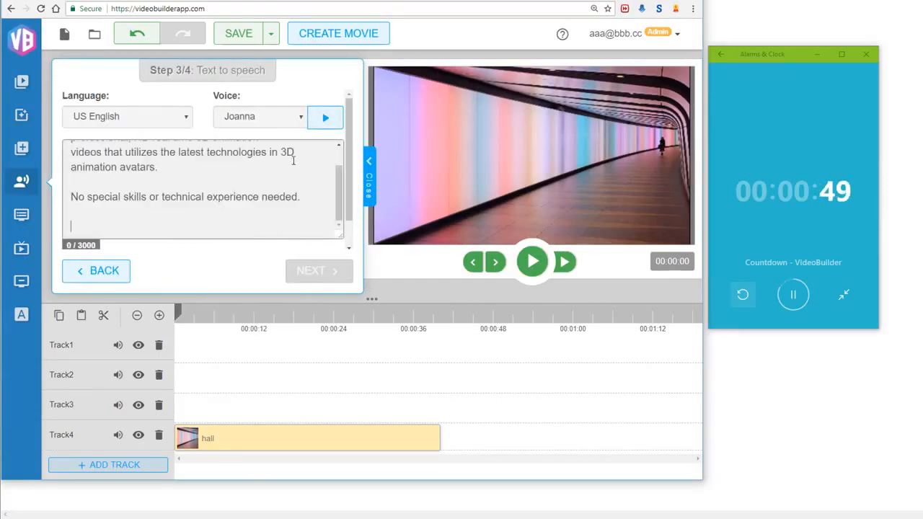
click(260, 98)
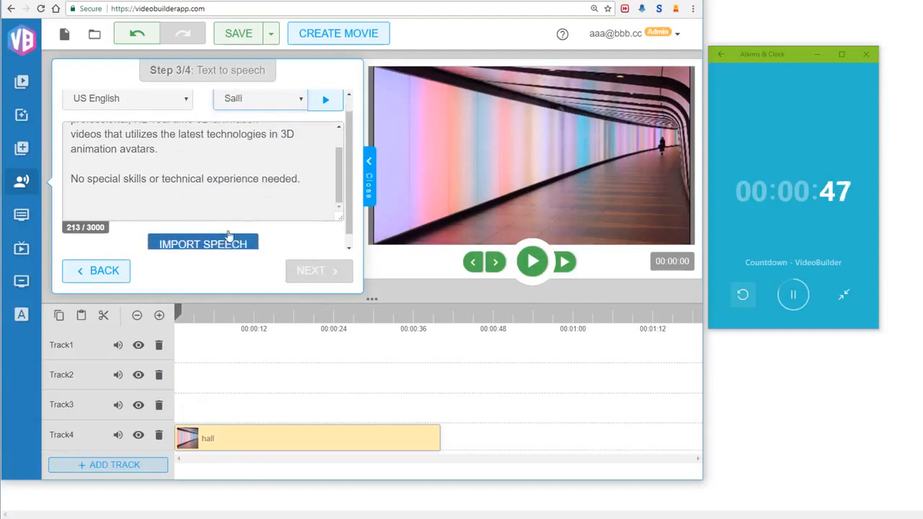
click(319, 271)
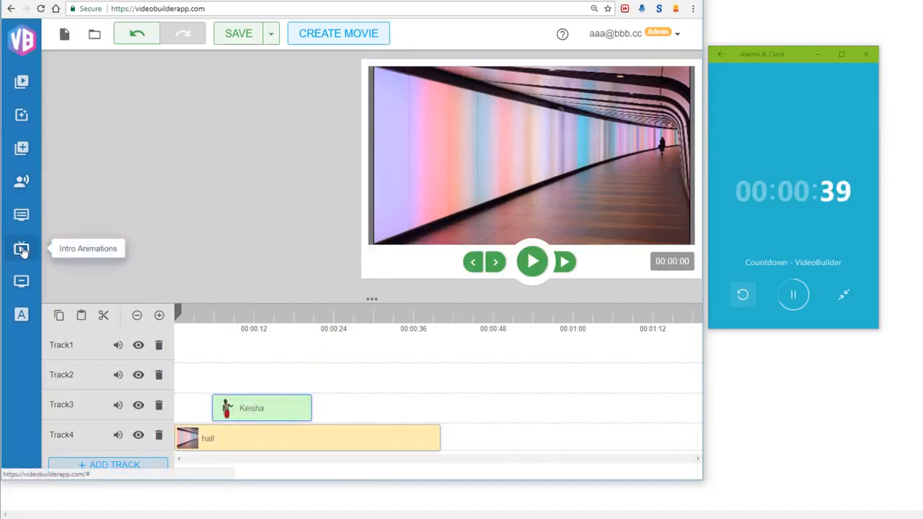
Step: Choose the Introduction 2 animation and accept its options to insert it
click(21, 248)
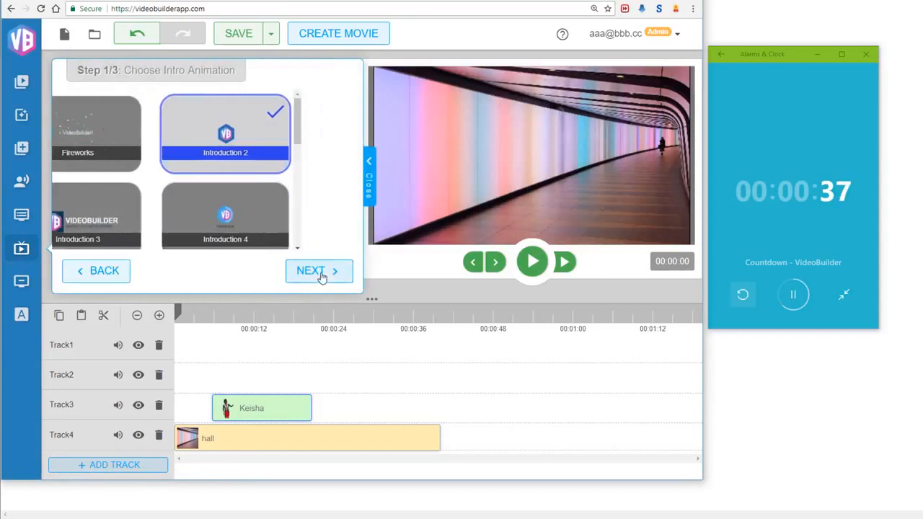
click(319, 271)
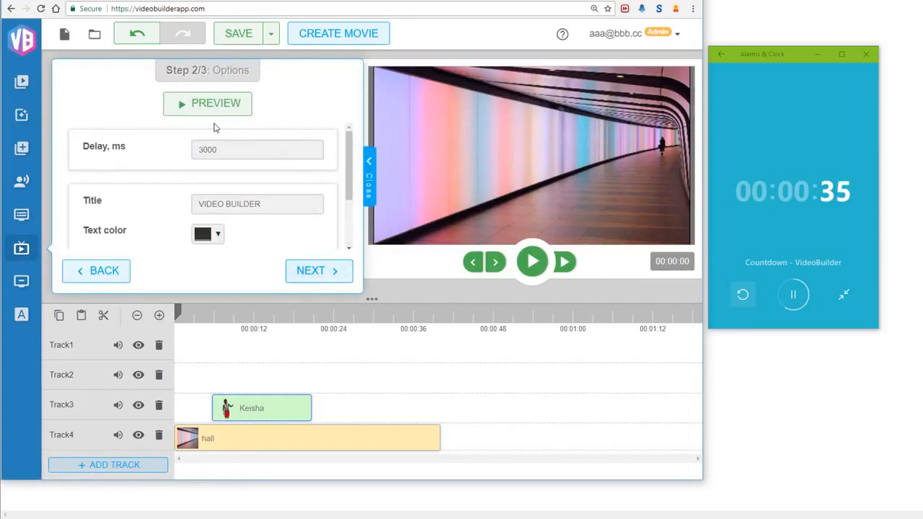
click(318, 270)
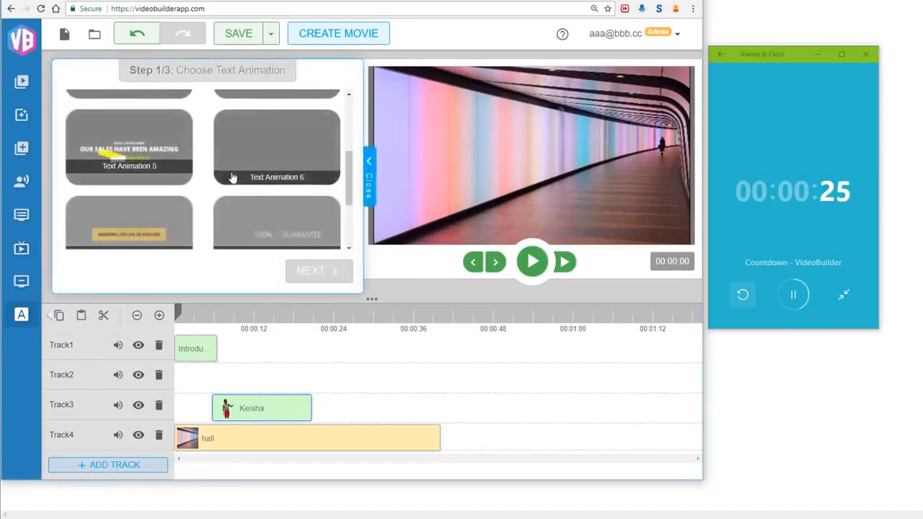
Step: Choose Text Animation 7 and accept its title and box colour options
click(128, 179)
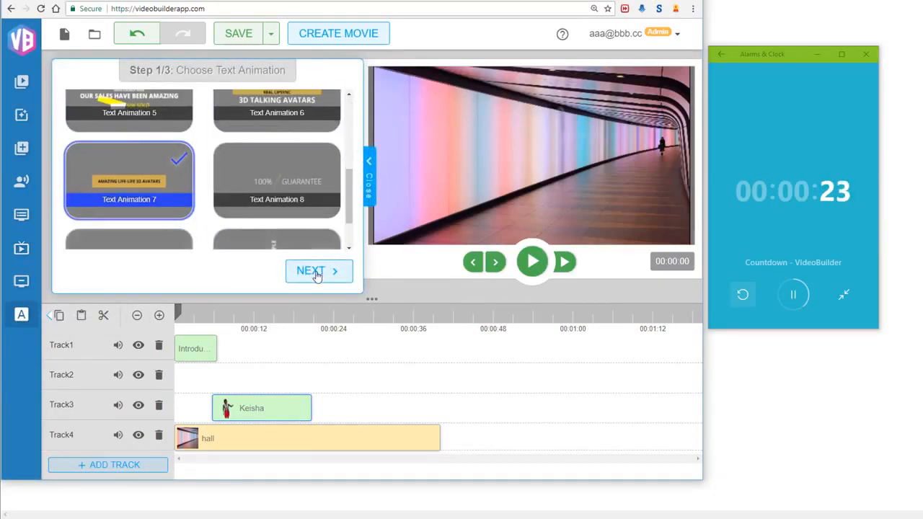
click(318, 270)
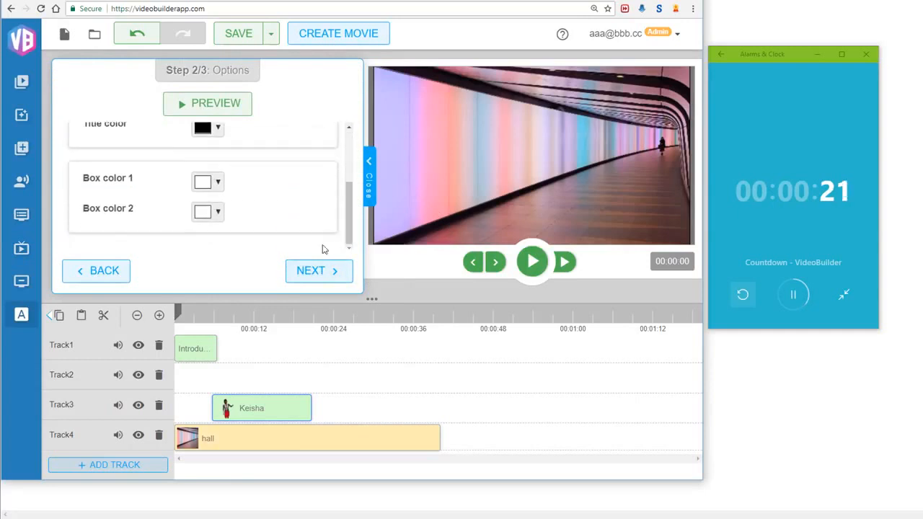
click(319, 271)
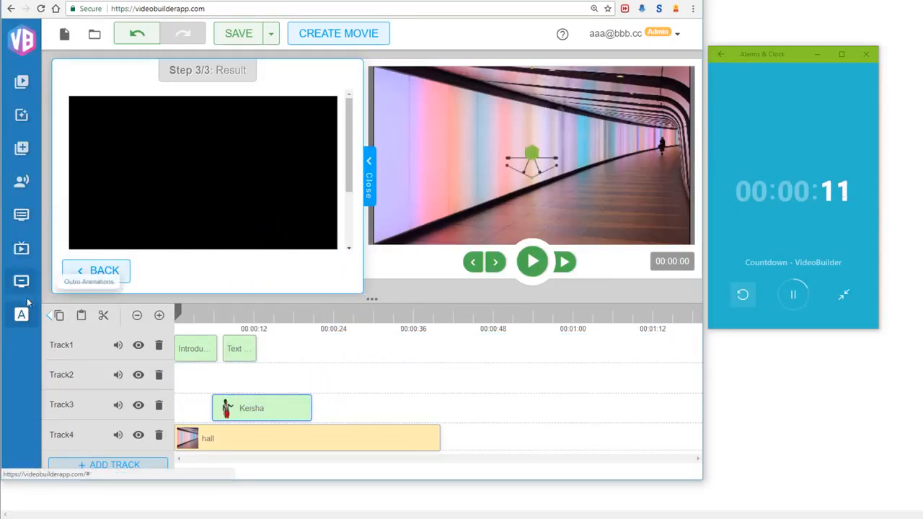
Step: Go back to the outro options, then advance to insert the outro on Track3
click(96, 269)
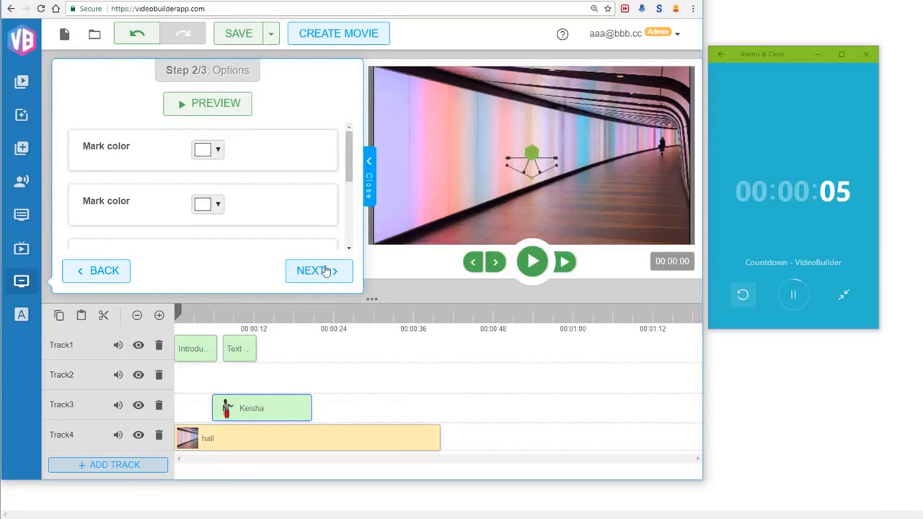
click(319, 271)
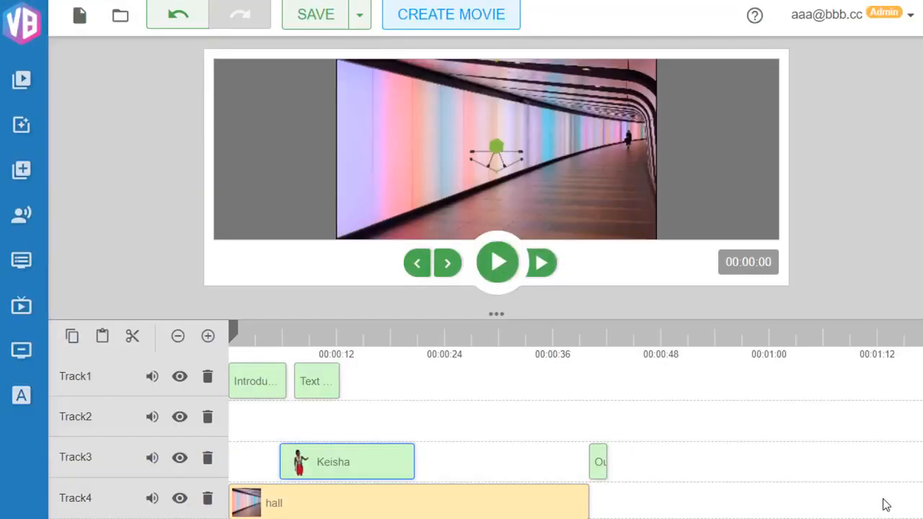
mouse_move(495, 51)
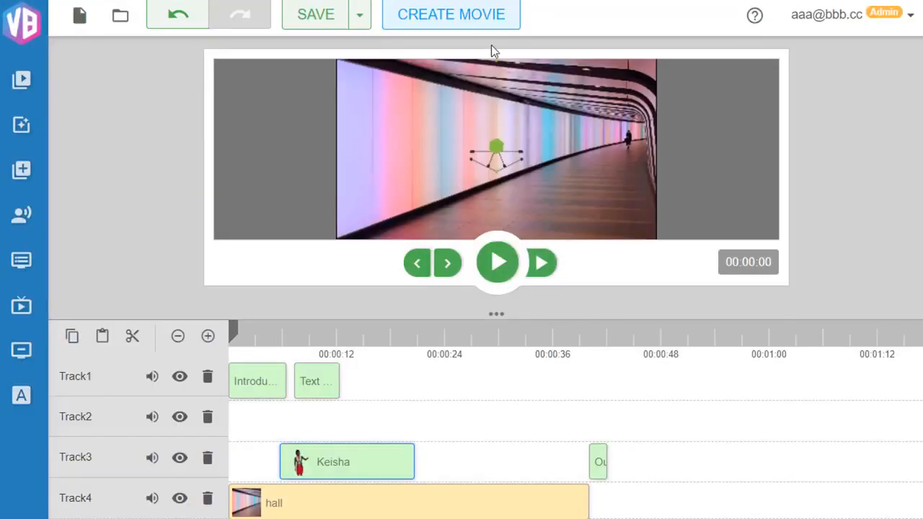
Step: Render the movie as videobuilderdemofinal at Medium quality, 720p, mp4
click(451, 14)
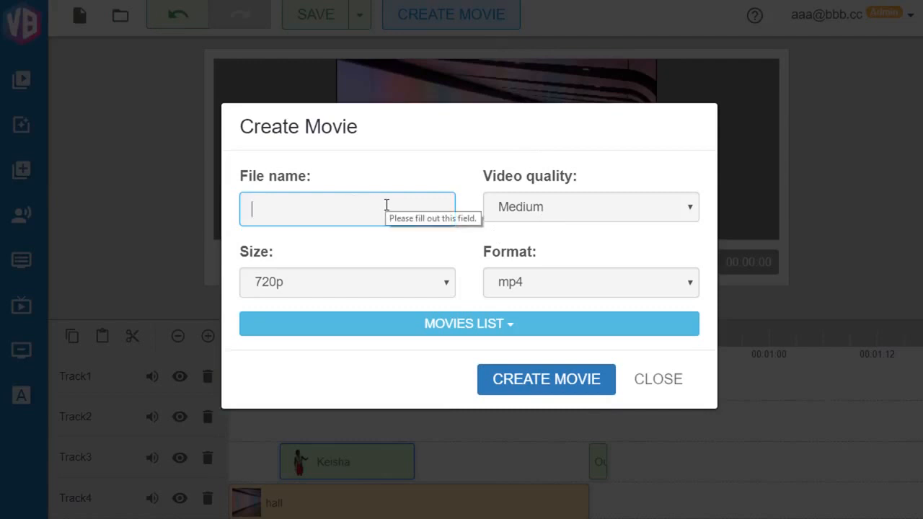
click(589, 207)
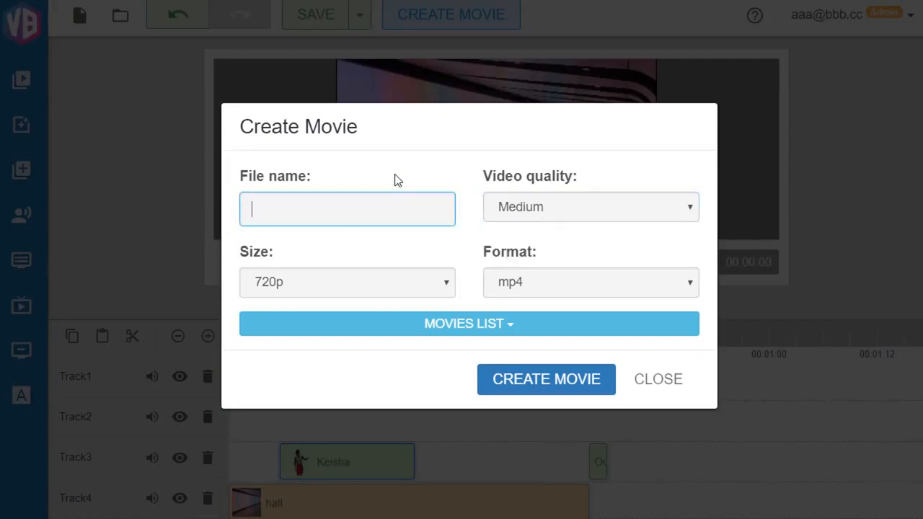
text(videobuio)
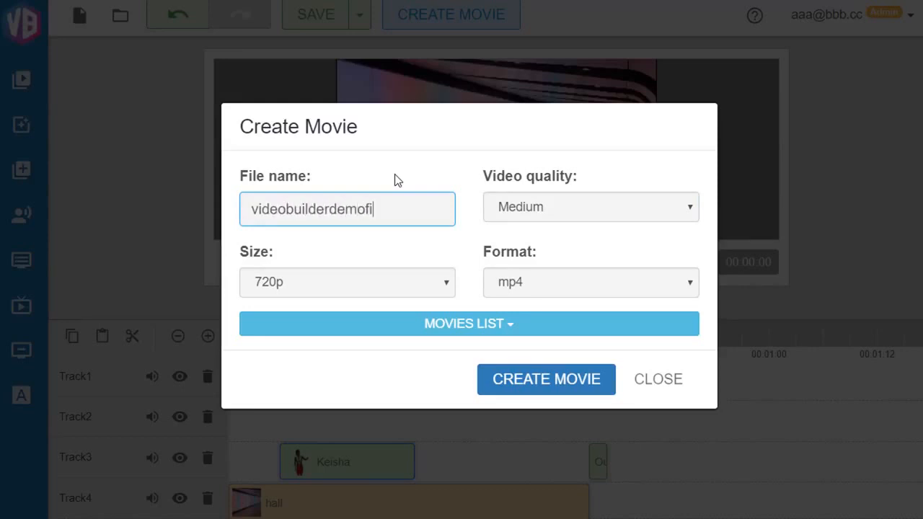
text(nal)
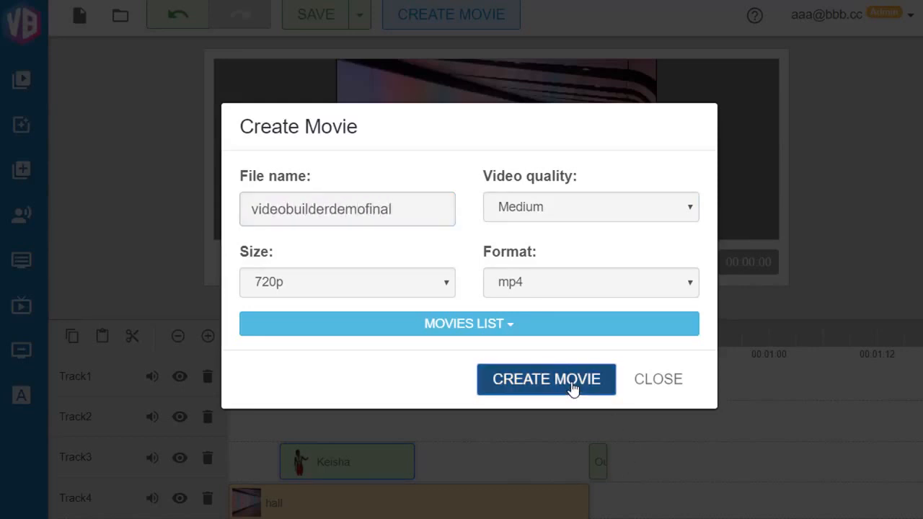
click(546, 379)
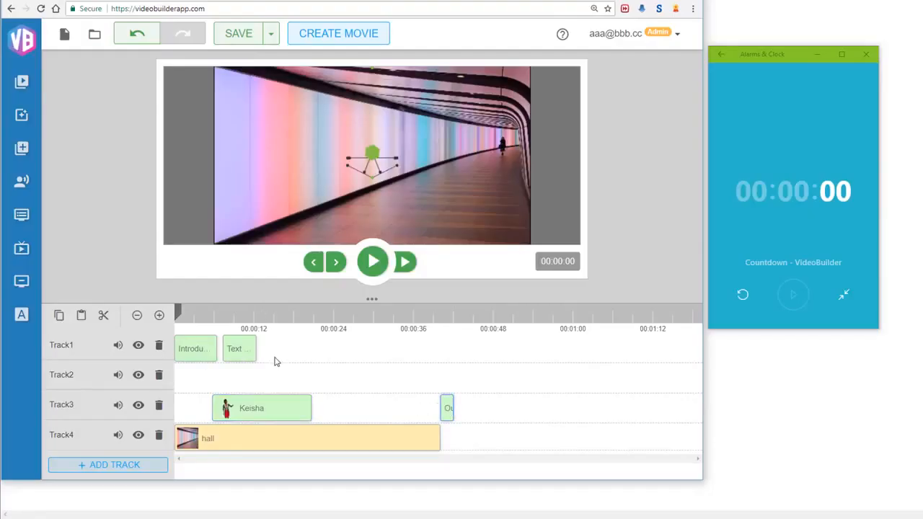
mouse_move(261, 360)
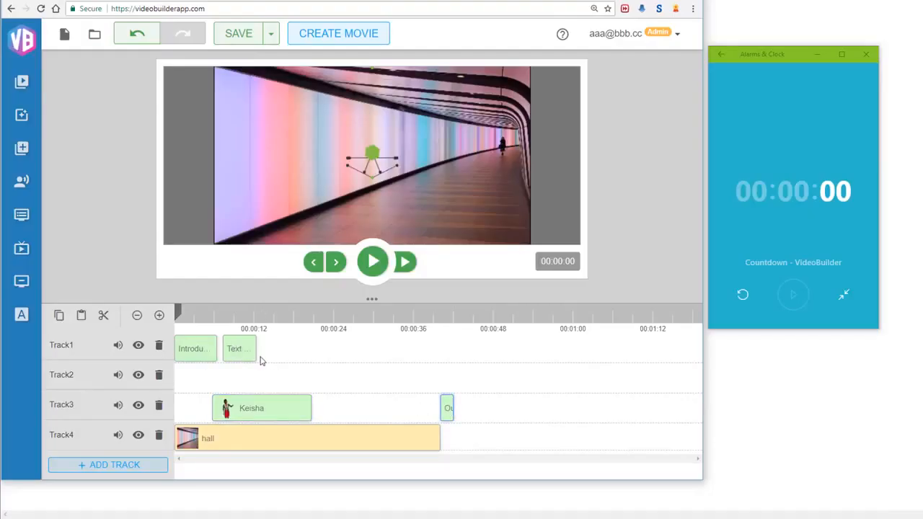
Step: Move Keisha to the right side of the hall with Resize and move, save, and close Properties
right_click(227, 408)
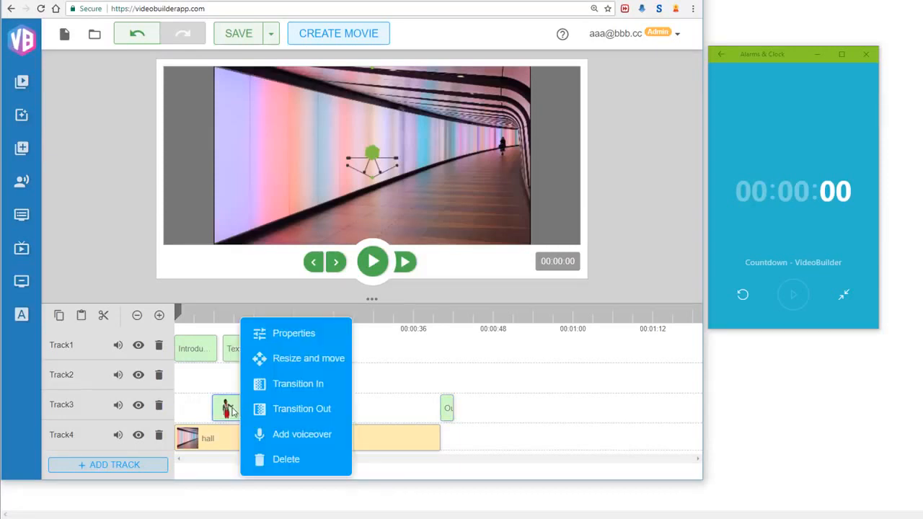
click(308, 359)
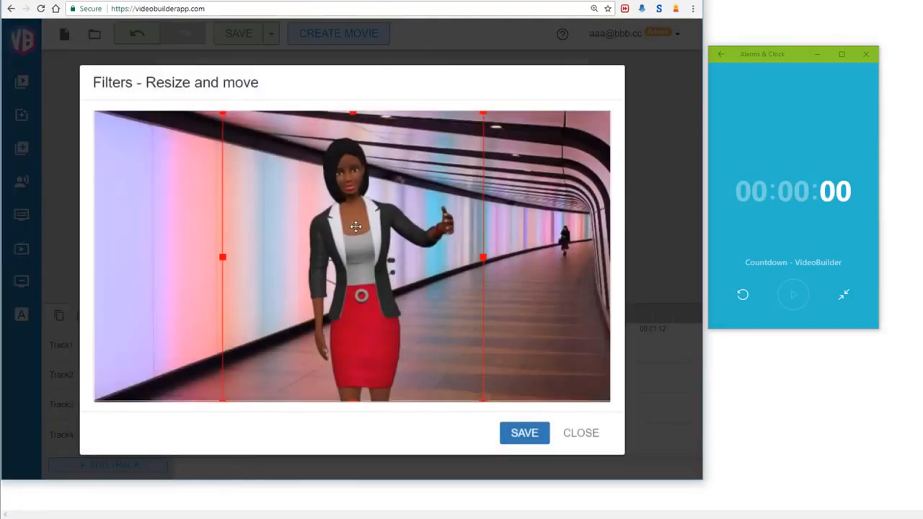
drag(356, 227, 199, 222)
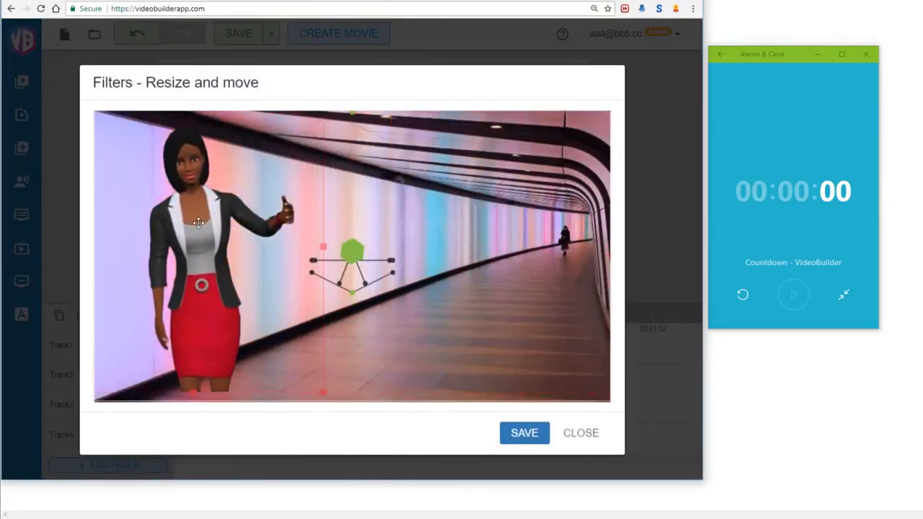
drag(198, 223, 538, 228)
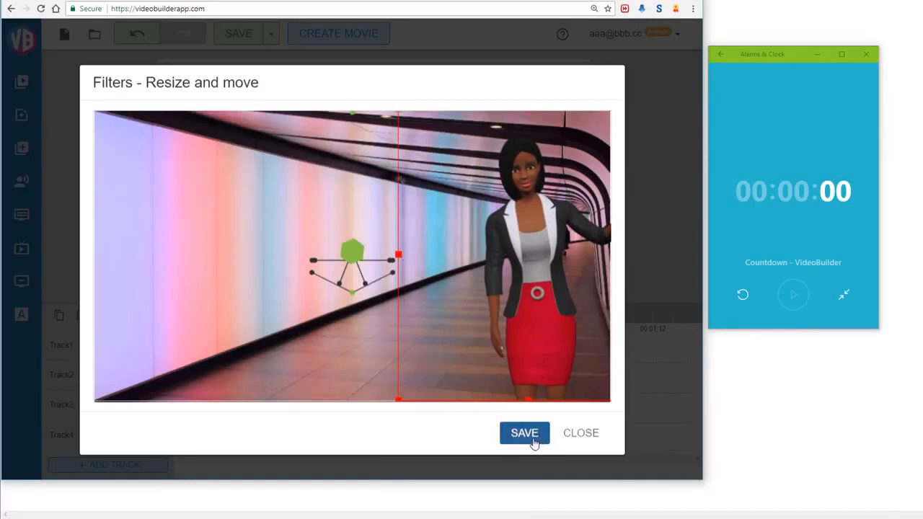
mouse_move(499, 417)
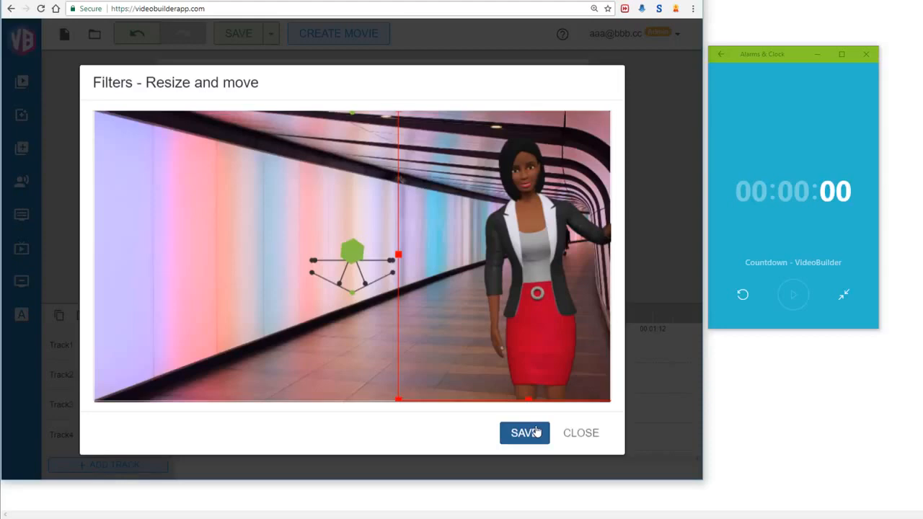
click(525, 432)
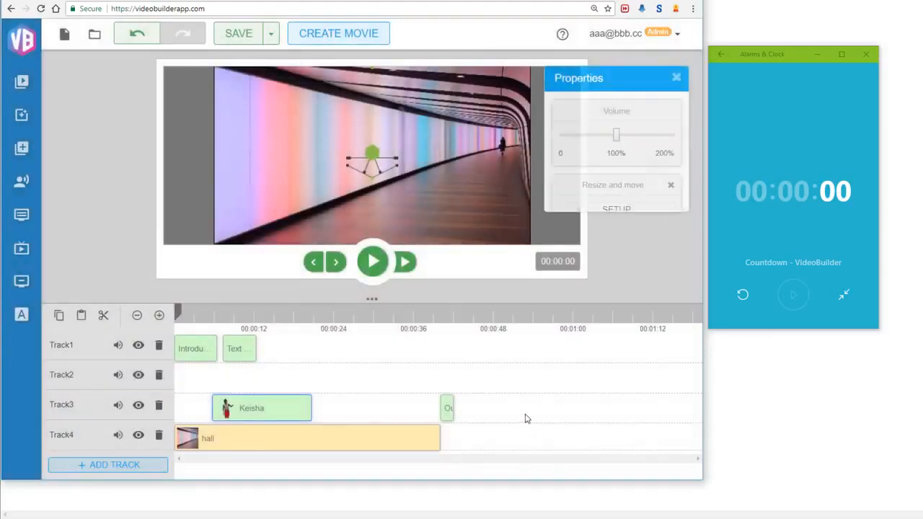
click(677, 77)
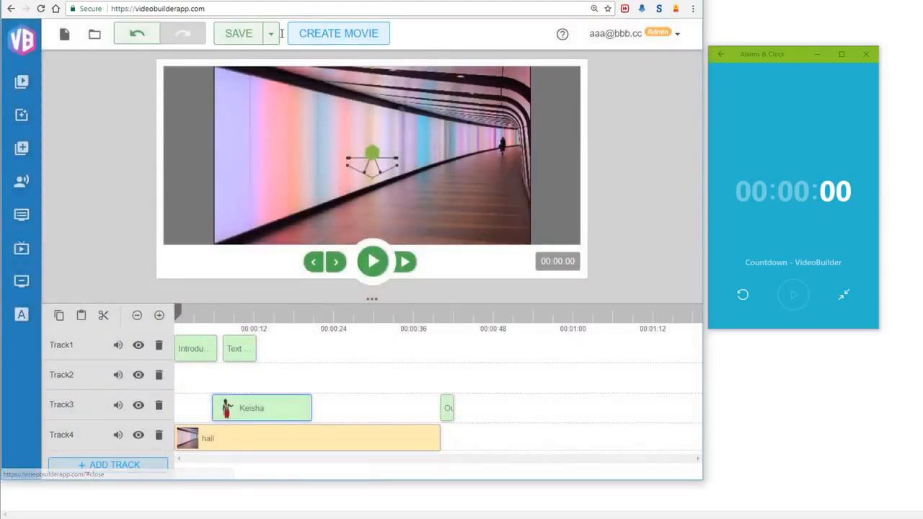
click(867, 54)
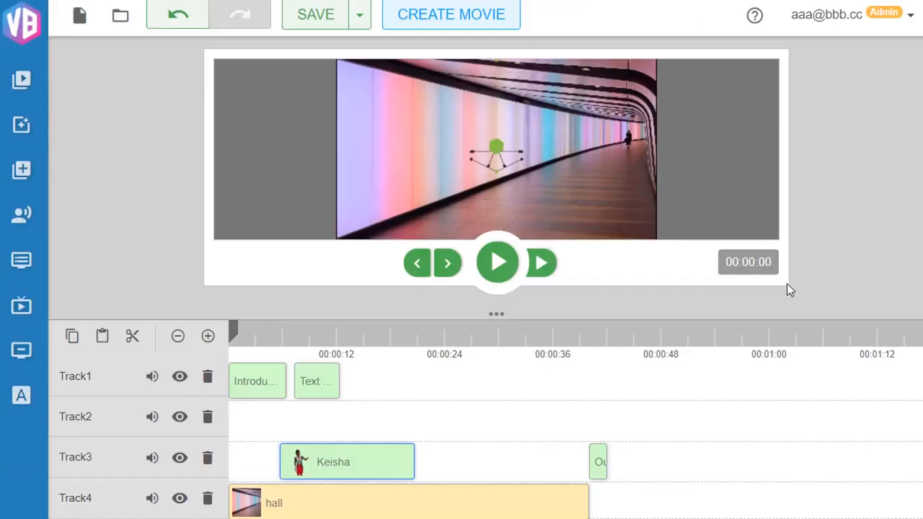